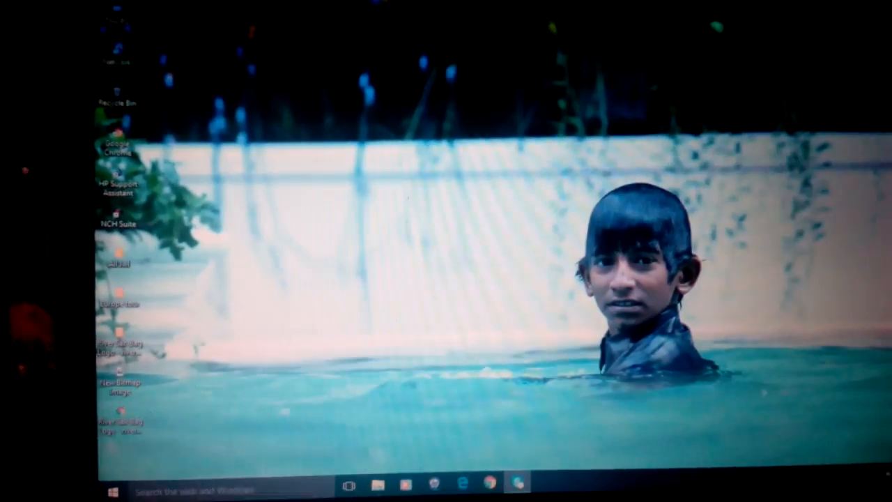
Step: Search Start for cmd and run Command Prompt as administrator from its context menu
type("cmd")
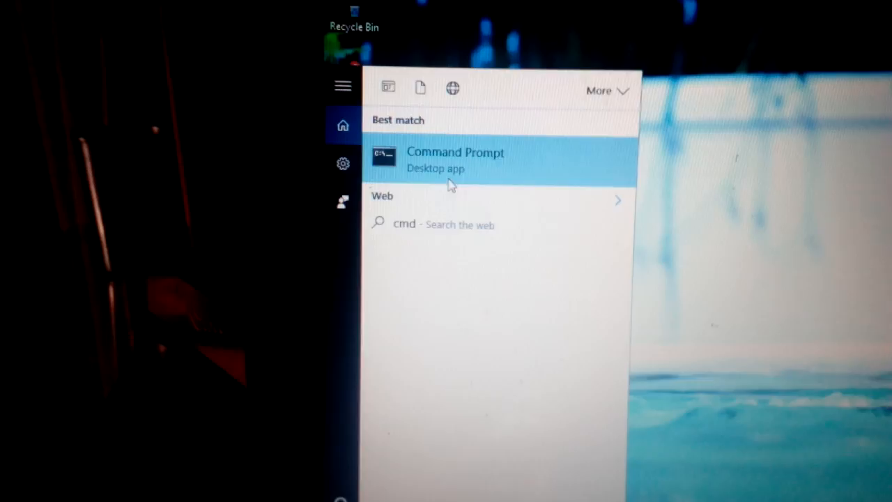
right_click(455, 157)
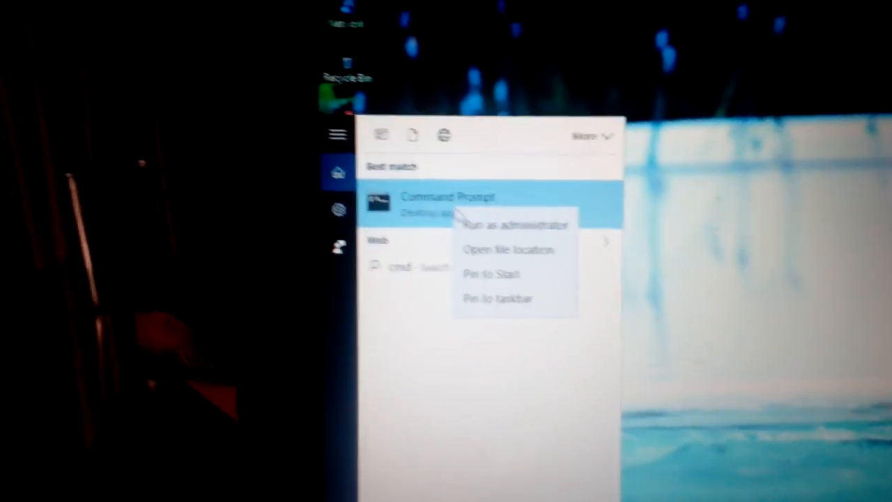
left_click(516, 224)
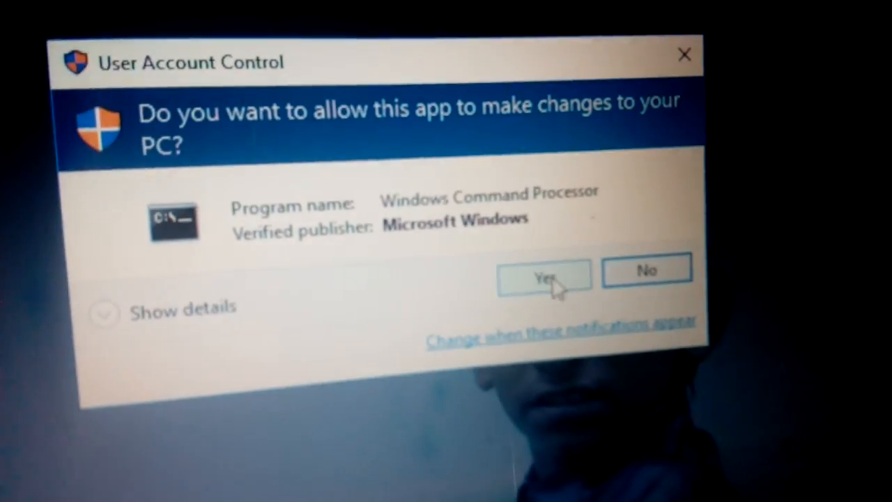
Step: Approve the UAC prompt and start entering the attrib command at the C: root
left_click(544, 273)
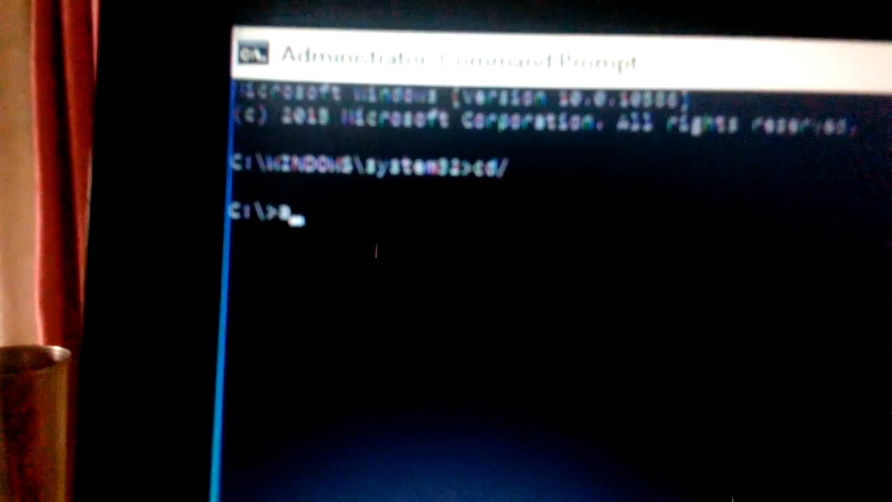
type("attrib")
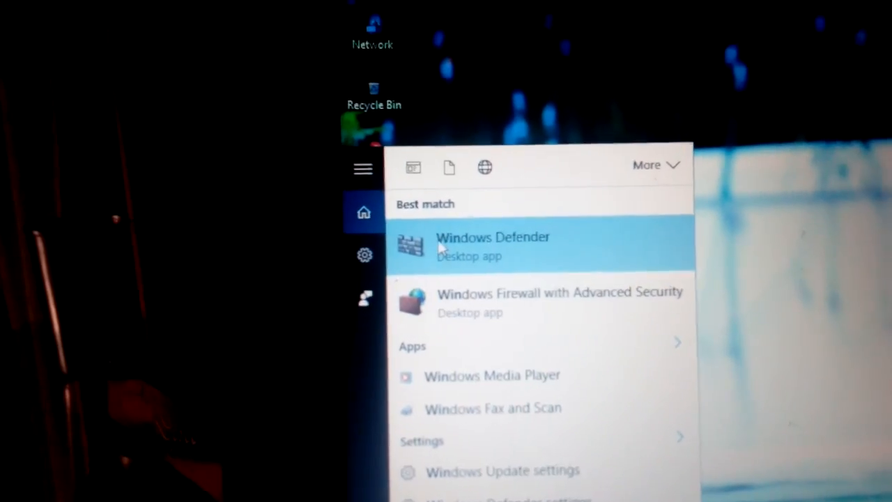
Step: Launch Windows Defender to show real-time protection on and definitions up to date
left_click(492, 245)
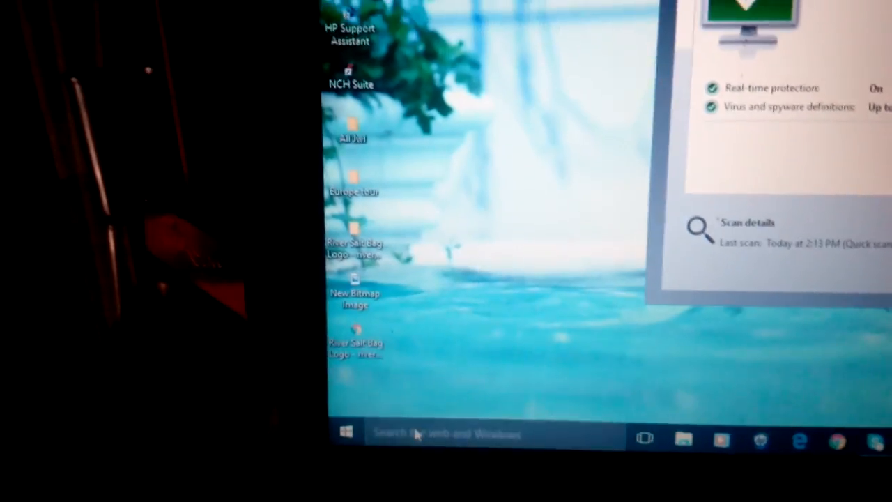
Step: Launch Windows Firewall with Advanced Security and view its Monitoring details with all profiles on
type("w")
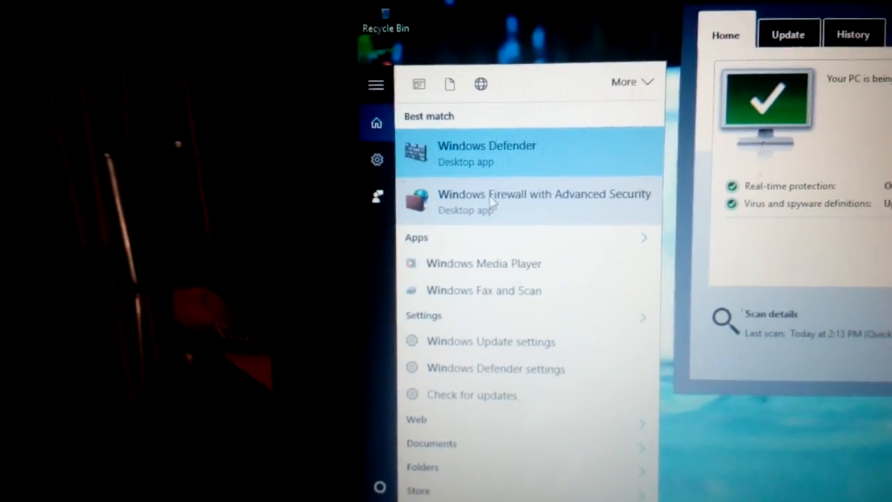
left_click(486, 152)
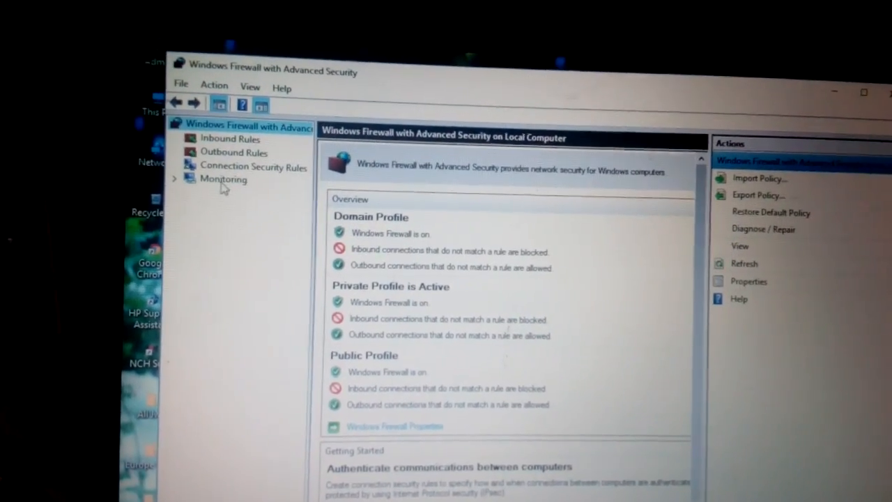
left_click(223, 179)
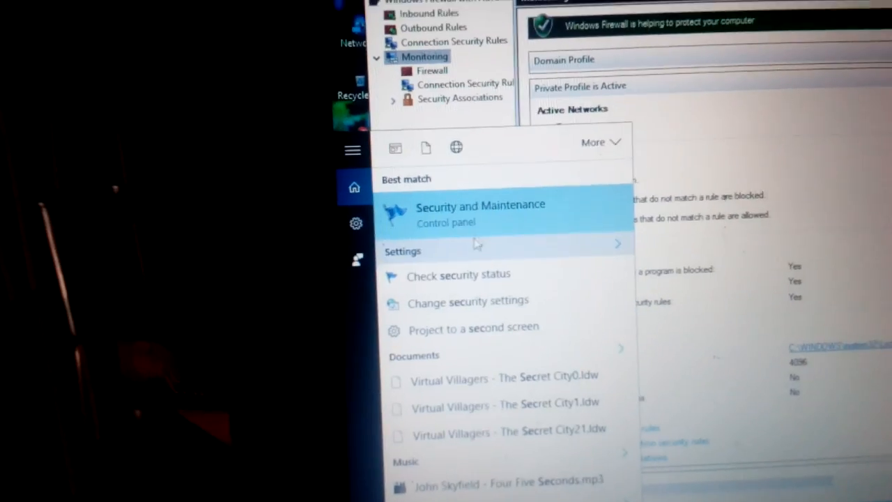
Step: Launch Security and Maintenance and expand Security to show firewall, virus protection and UAC on
left_click(479, 209)
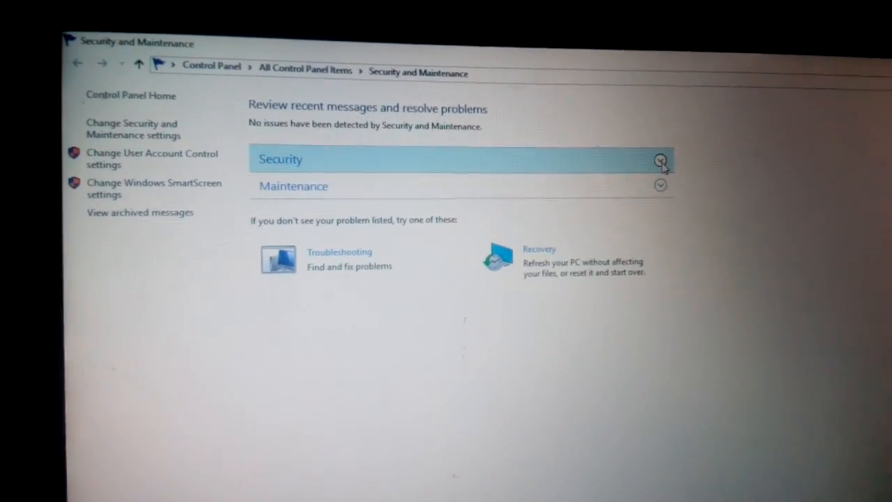
left_click(659, 159)
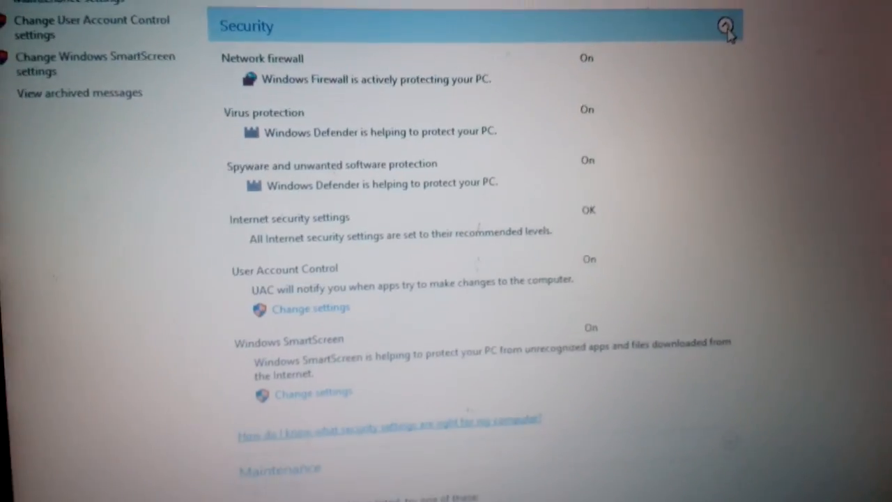